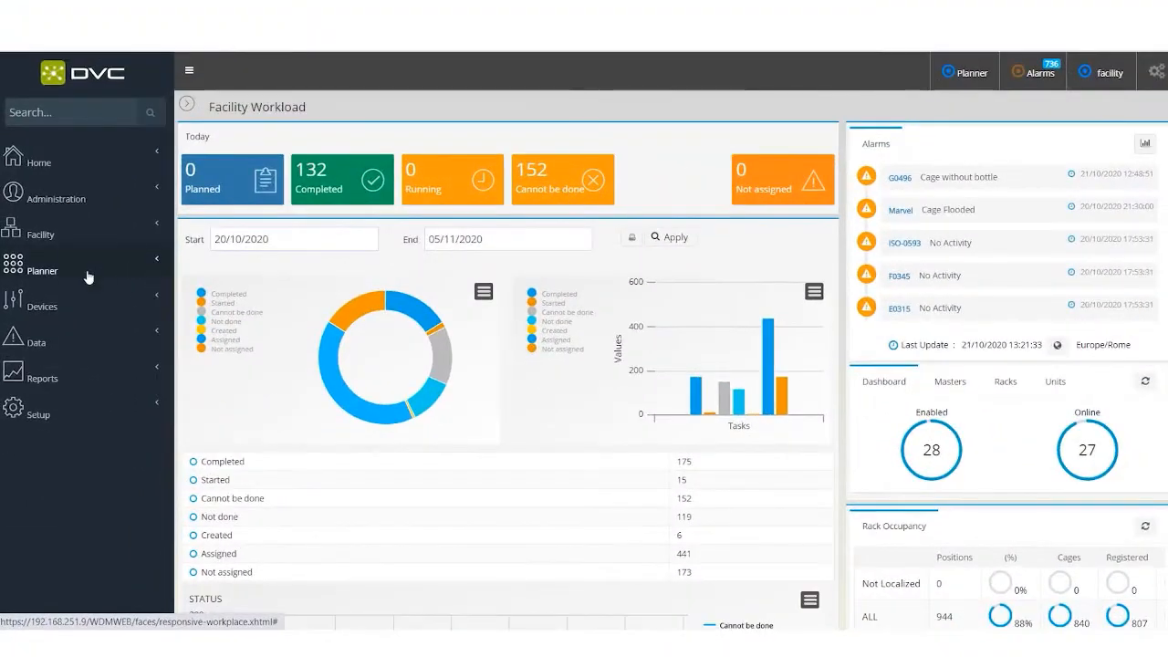
# - Show the Planner's Tasks Tree Daily View for 21/10/2020, then the Daily Task View
pyautogui.click(41, 270)
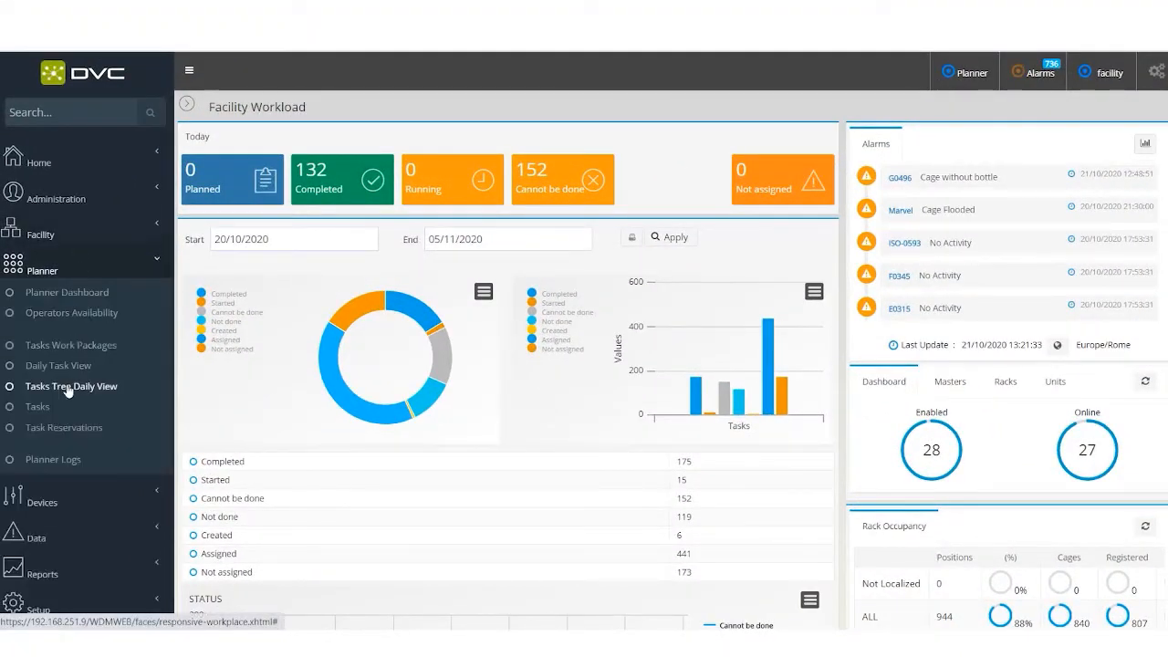
pyautogui.click(71, 386)
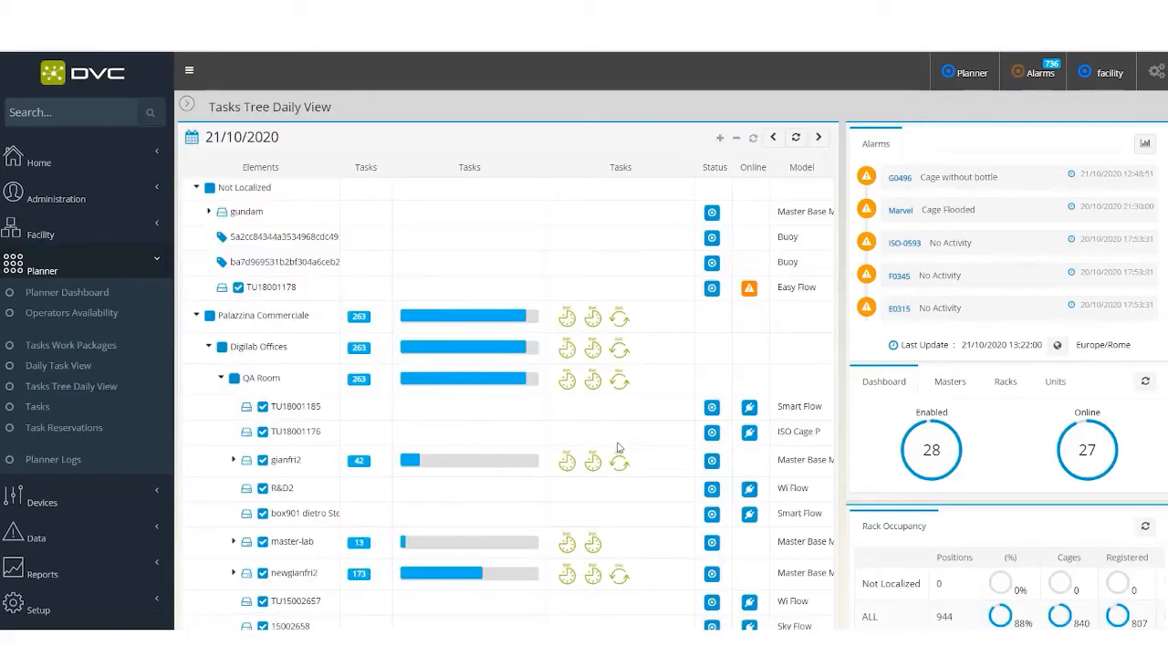
pyautogui.moveTo(58, 365)
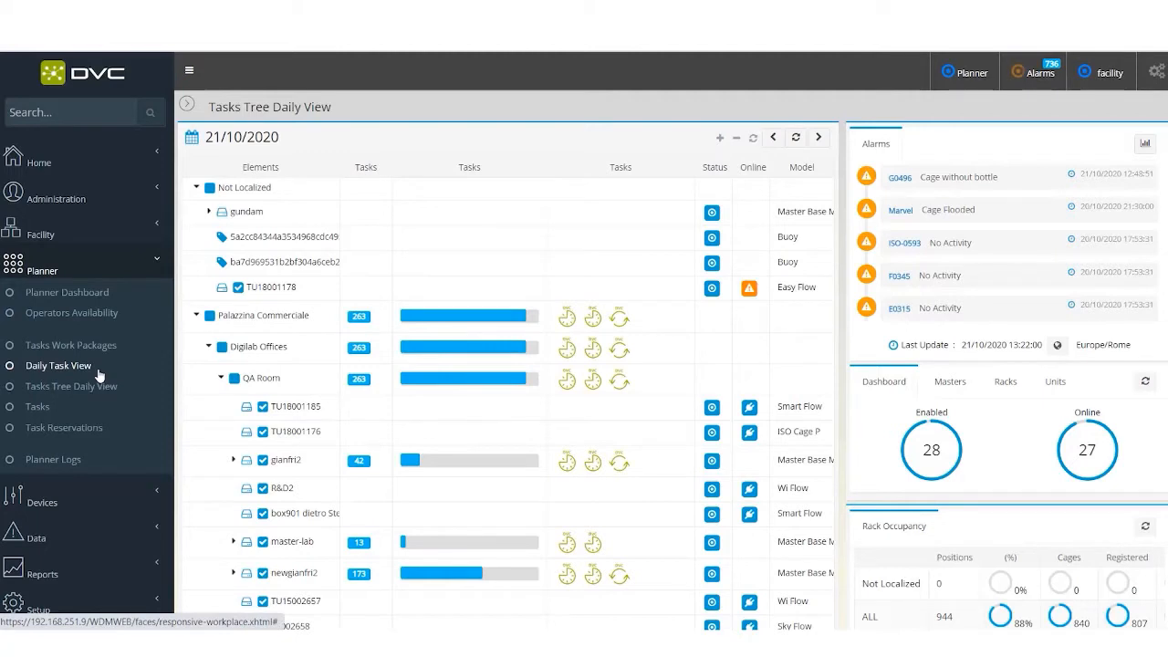
pyautogui.click(57, 365)
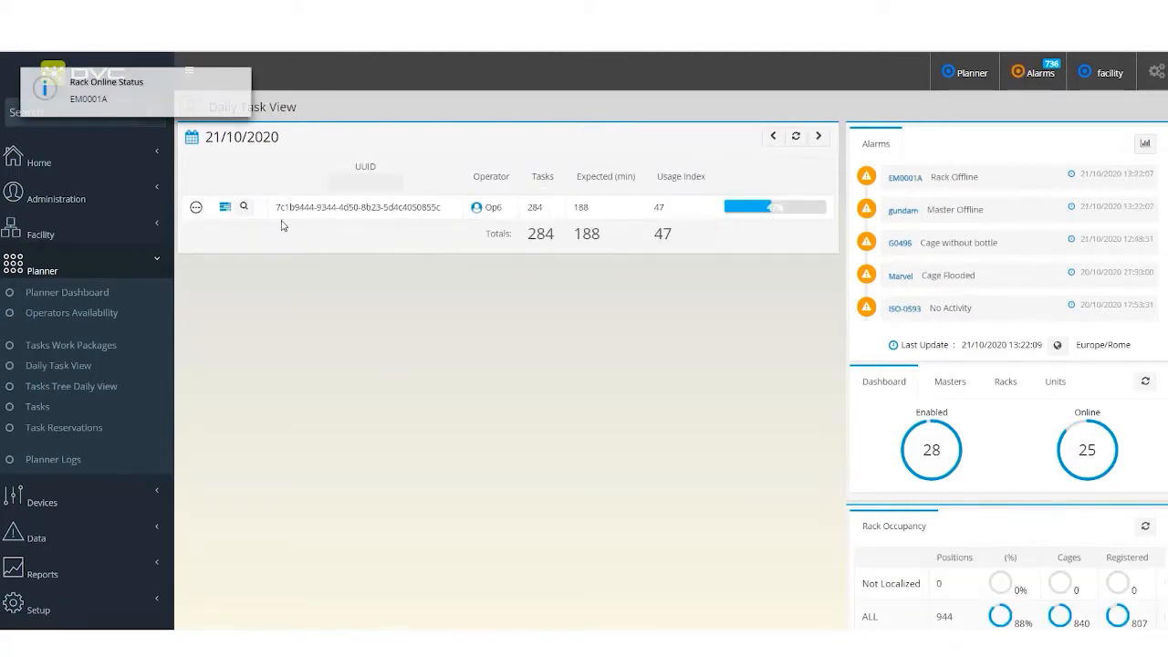
# - Expand the operator's 284-task package and review each task's status, activity, appliance and cage
pyautogui.click(225, 207)
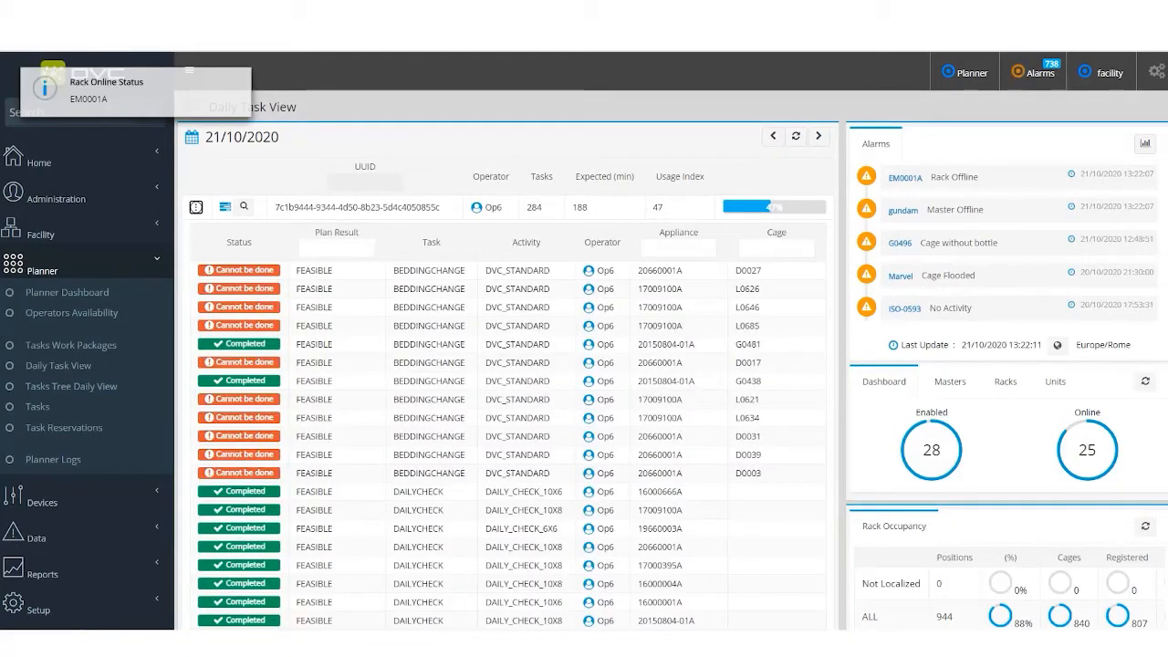
pyautogui.scroll(-3)
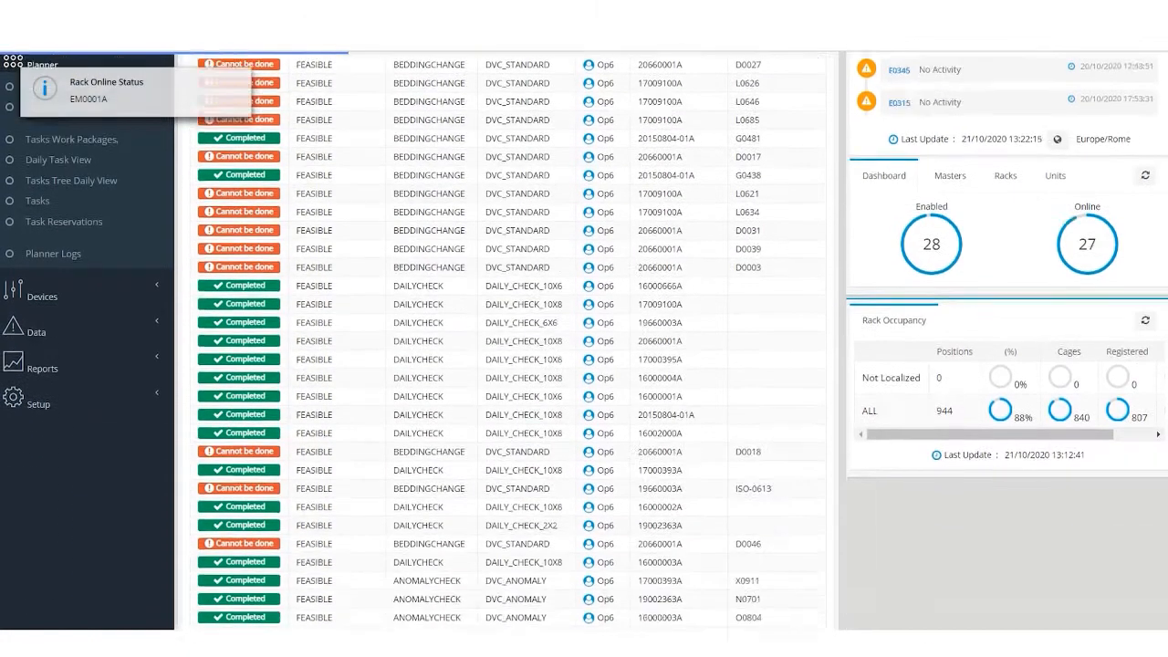
pyautogui.scroll(-3)
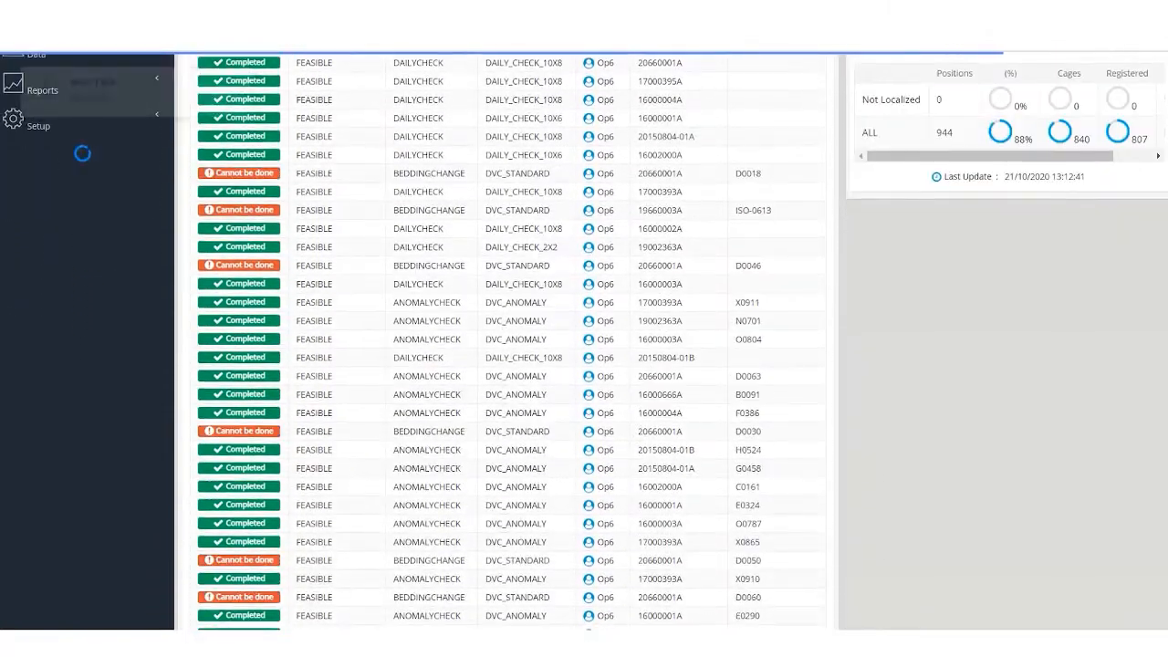
pyautogui.scroll(-3)
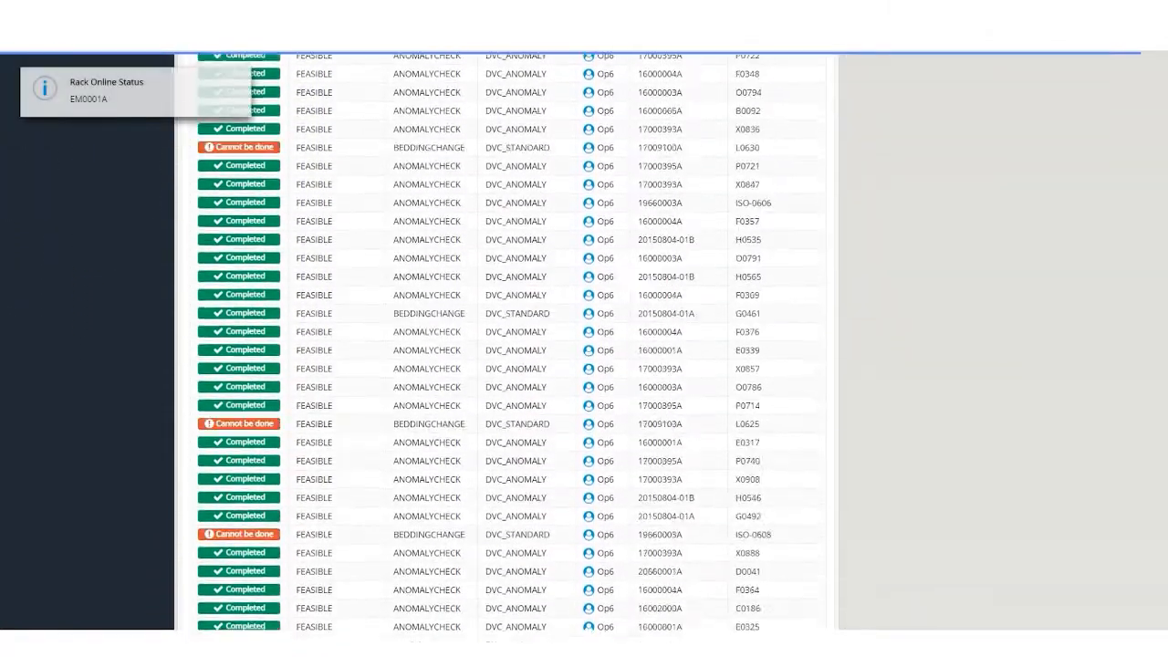
pyautogui.scroll(-3)
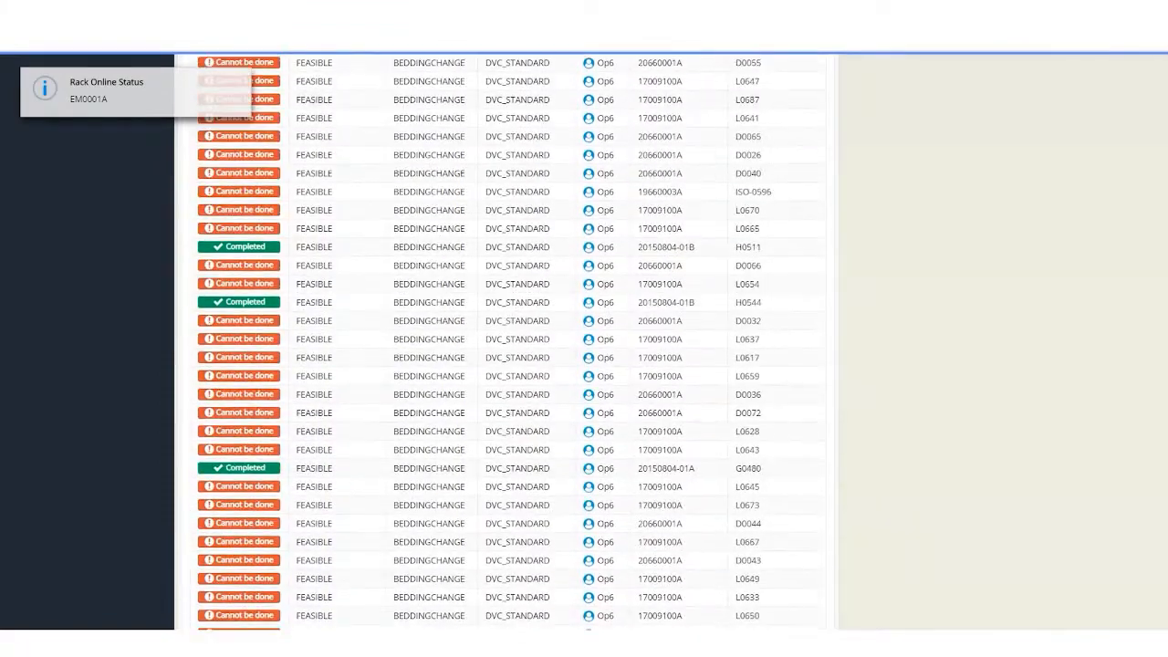
pyautogui.scroll(-3)
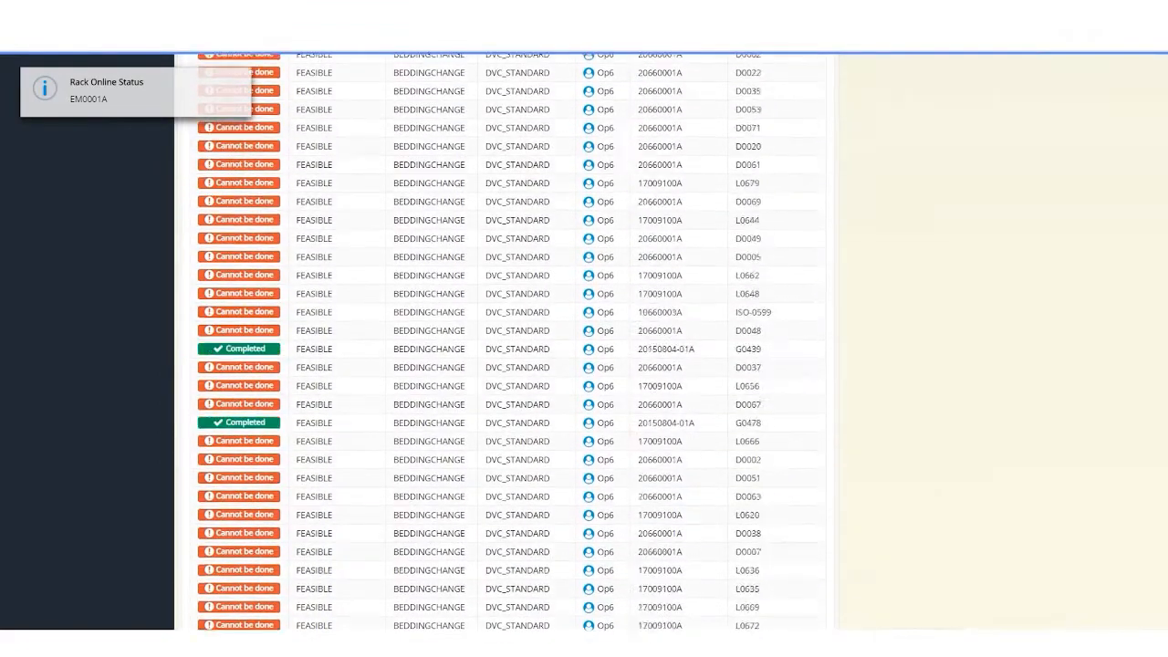
pyautogui.scroll(-3)
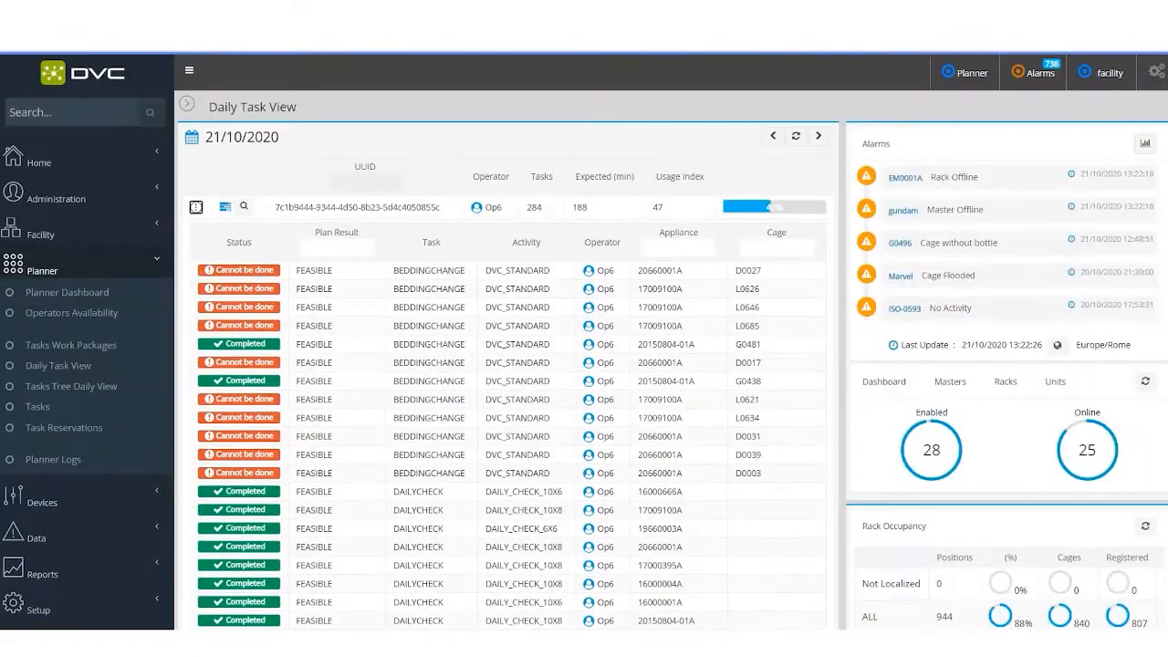
pyautogui.click(1033, 72)
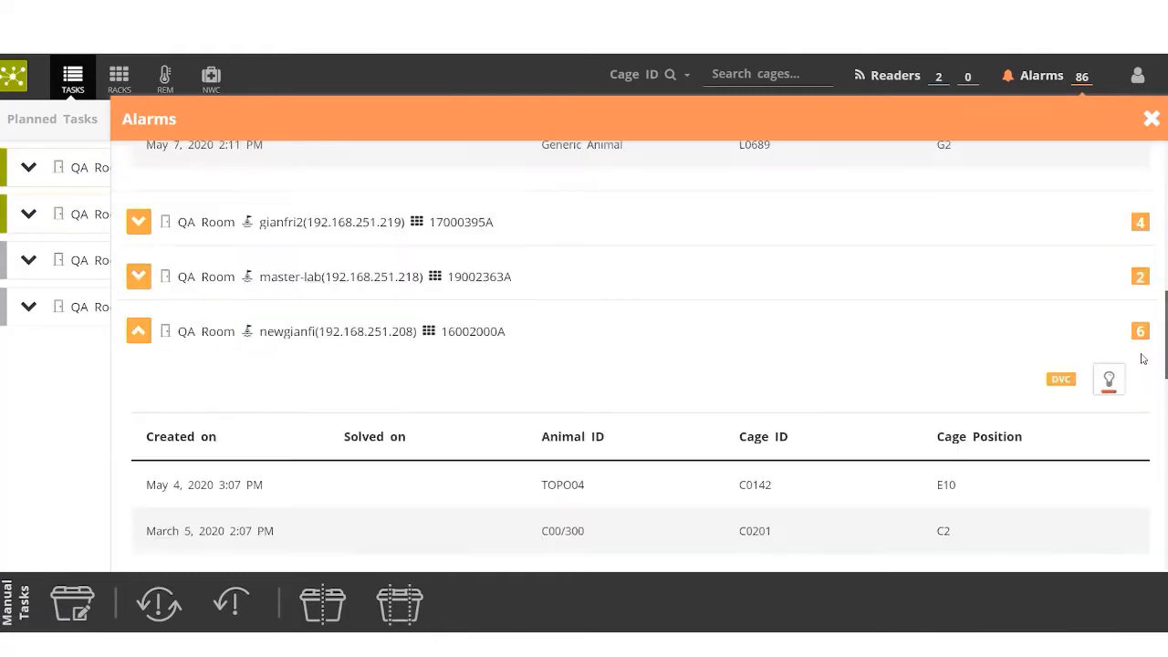
# - Light up the alarmed cages' positions on rack 16002000A
pyautogui.click(1109, 378)
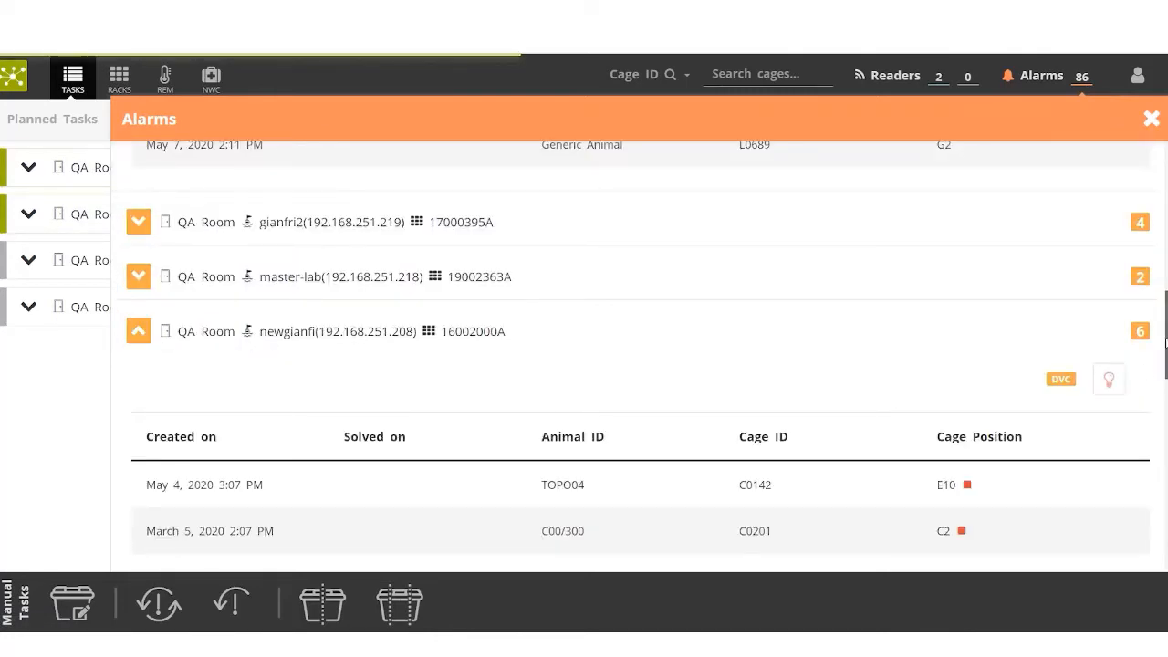
pyautogui.scroll(-3)
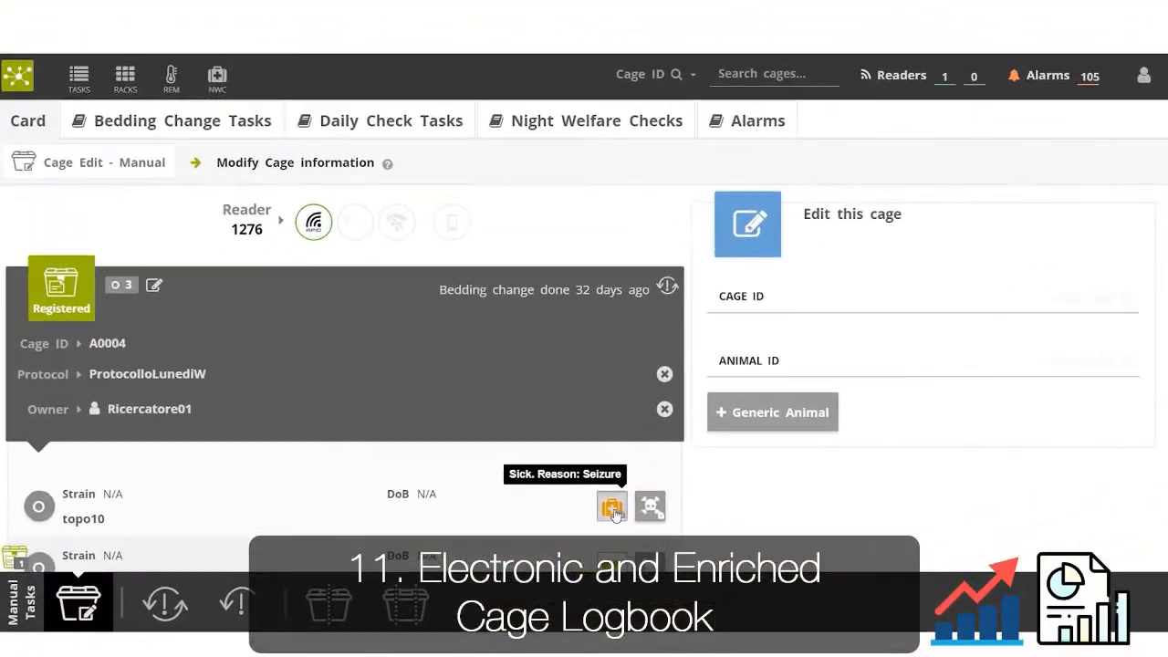
# - Add Treatment 1 - 1ml to topo10's sickness report in cage A0004 and save
pyautogui.click(611, 507)
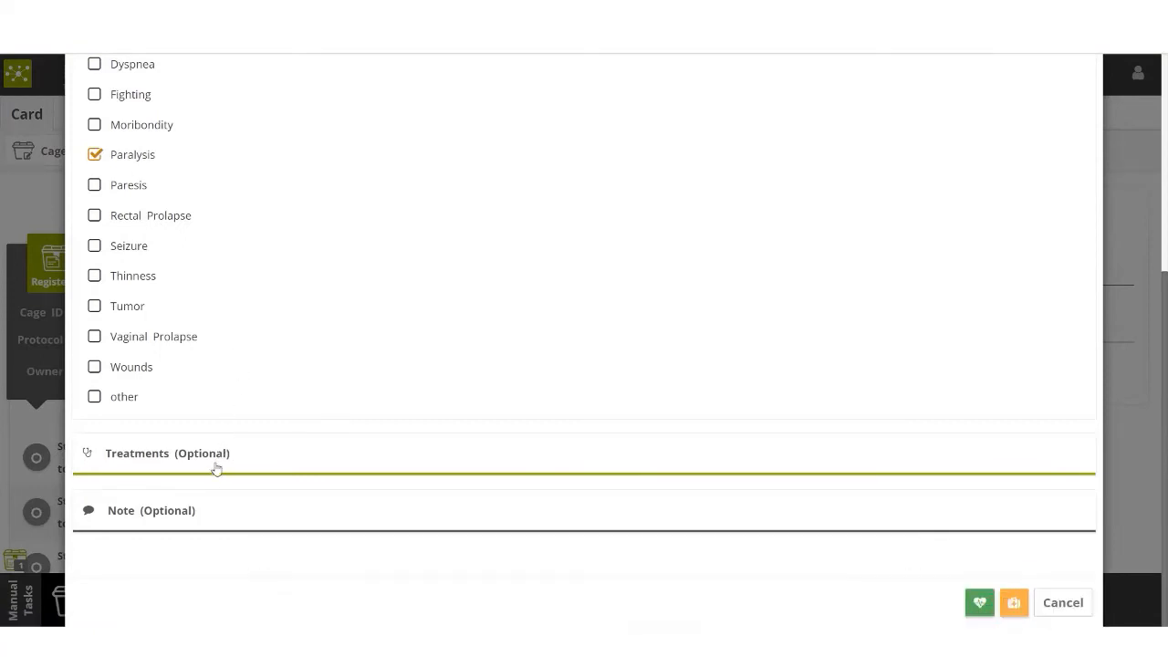
pyautogui.click(167, 453)
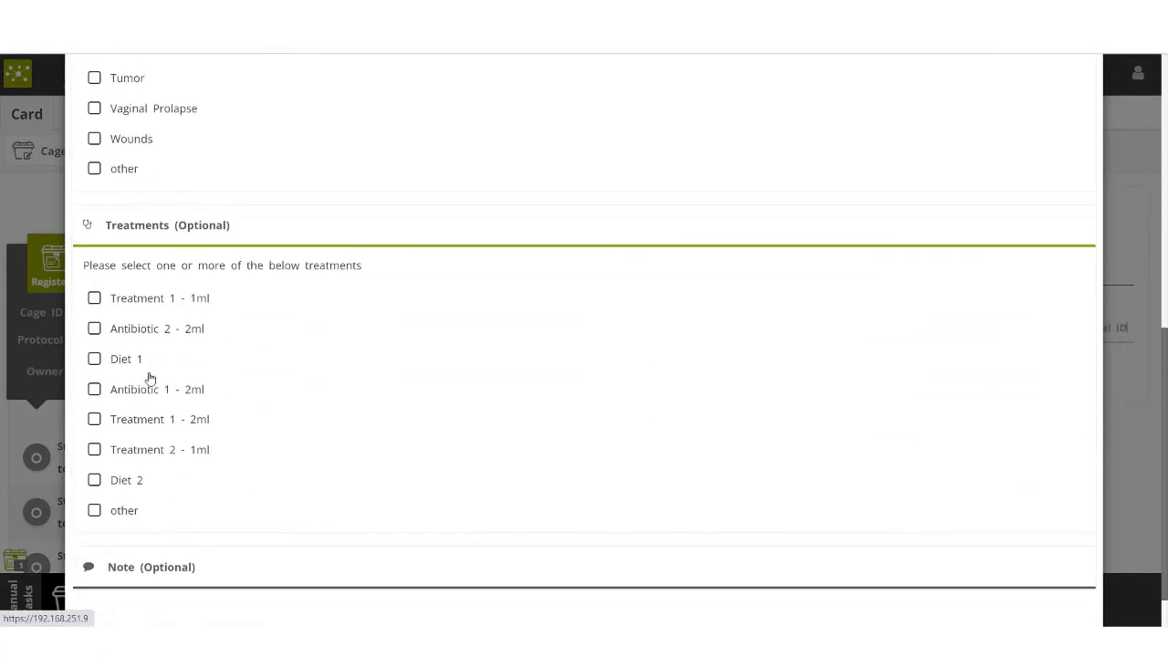
pyautogui.click(94, 298)
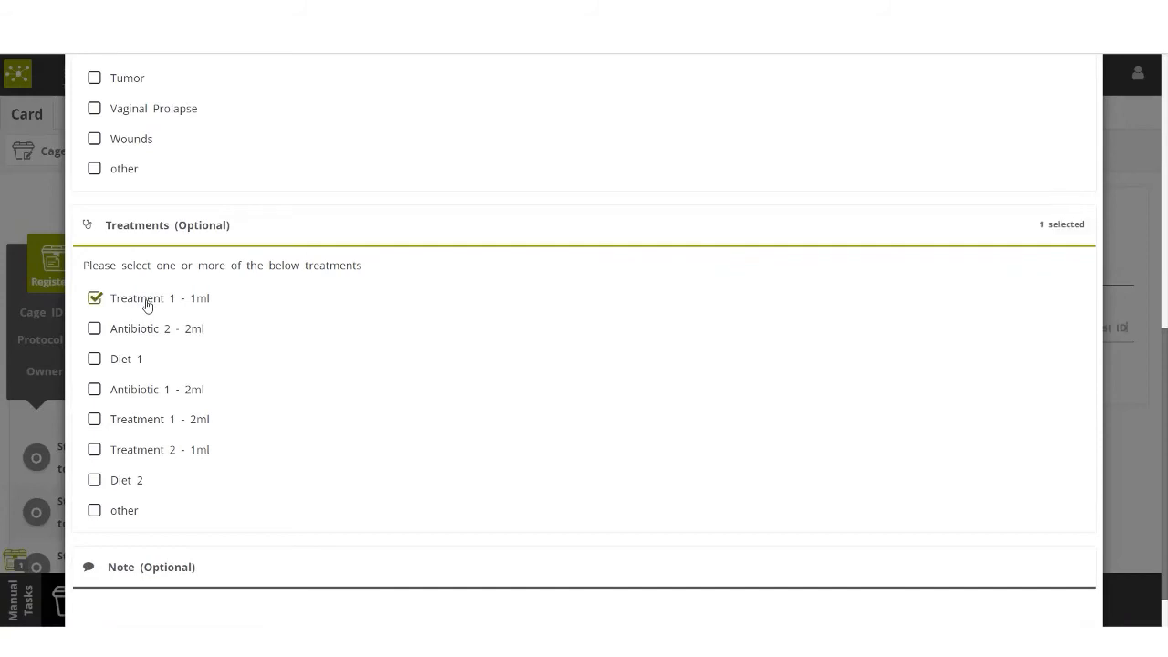
pyautogui.scroll(-3)
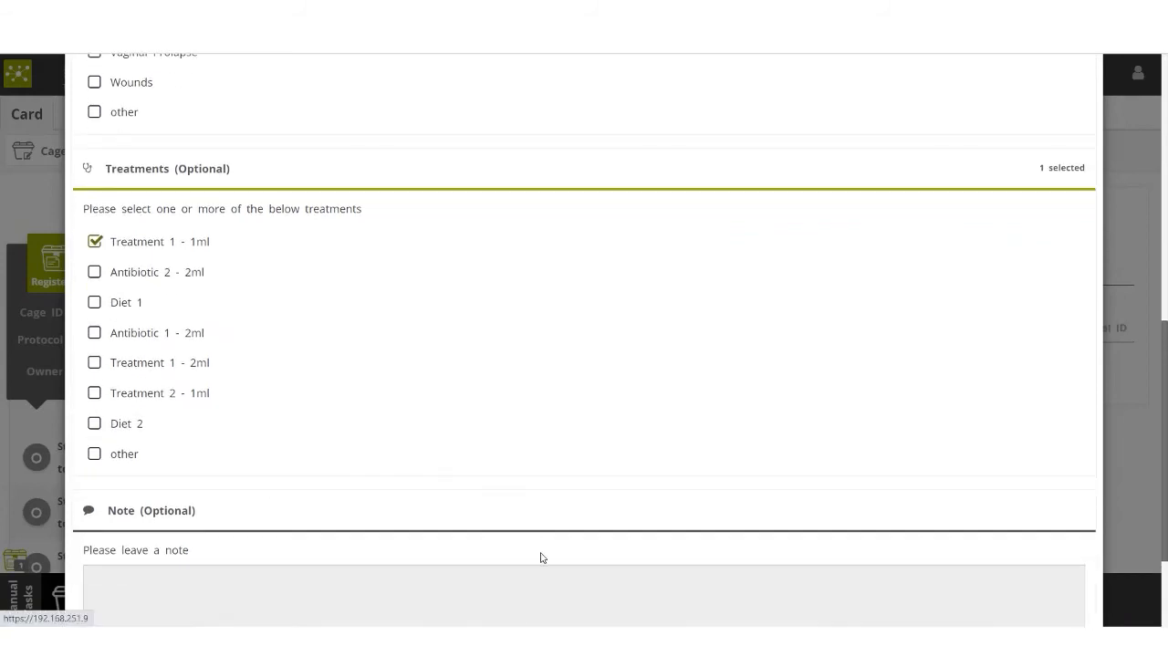
pyautogui.scroll(-3)
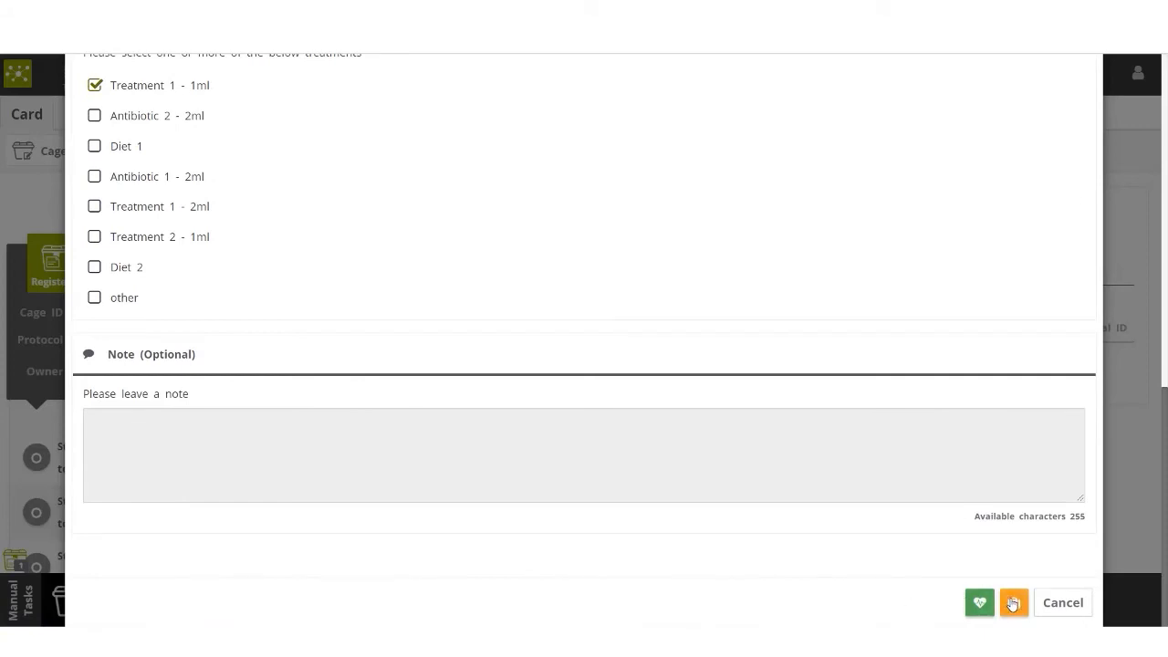
pyautogui.click(1013, 602)
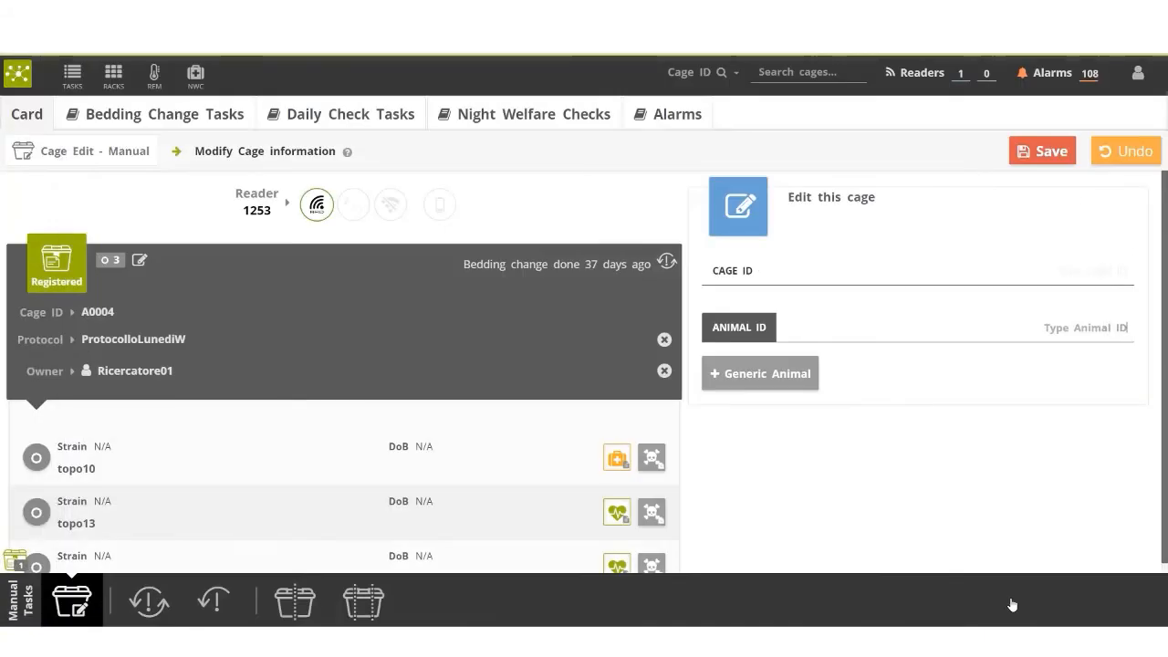